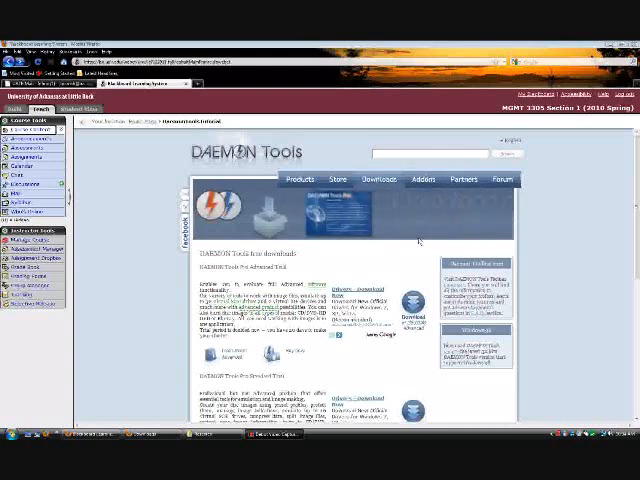
Start the DAEMON Tools Lite installer download from its download page and run it
{"action": "scroll", "scroll_direction": "down", "scroll_amount": 3}
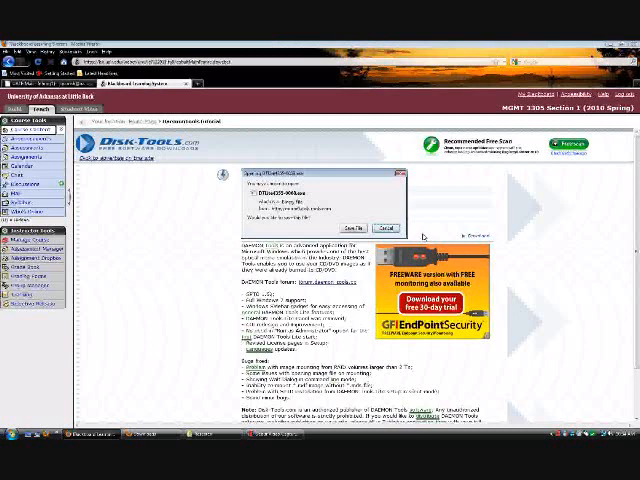
{"action": "left_click", "coordinate": [388, 228]}
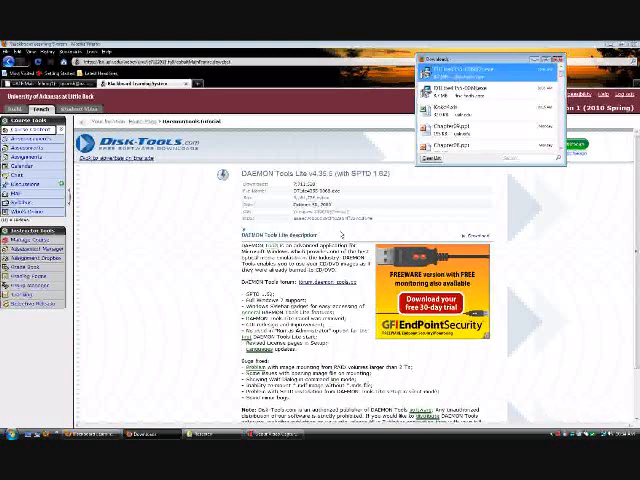
{"action": "mouse_move", "coordinate": [336, 350]}
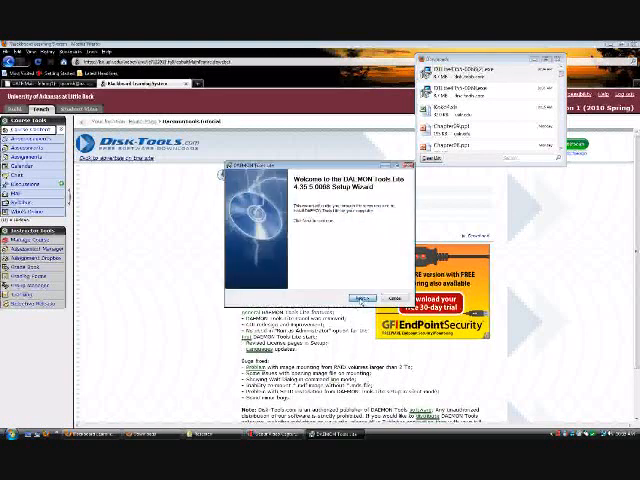
Pass the welcome page, agree to the license, and choose the Free License option
{"action": "left_click", "coordinate": [356, 298]}
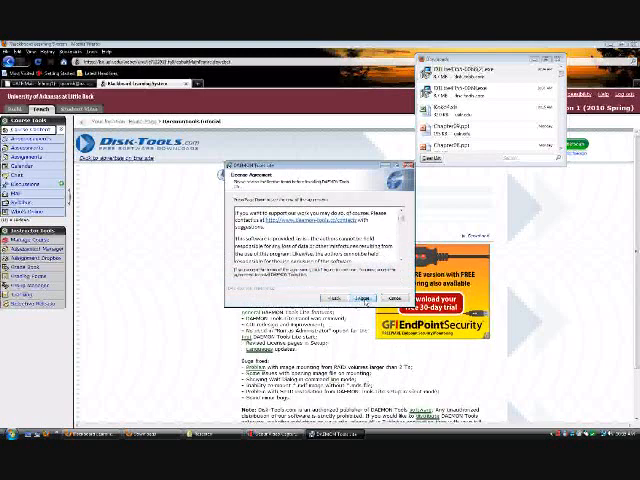
{"action": "left_click", "coordinate": [360, 296]}
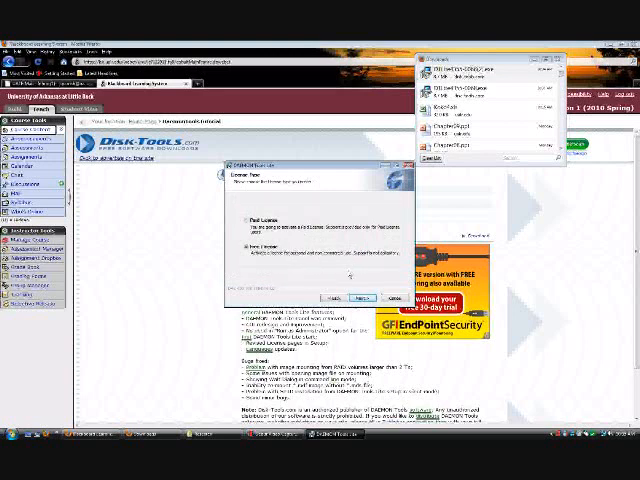
{"action": "left_click", "coordinate": [360, 298]}
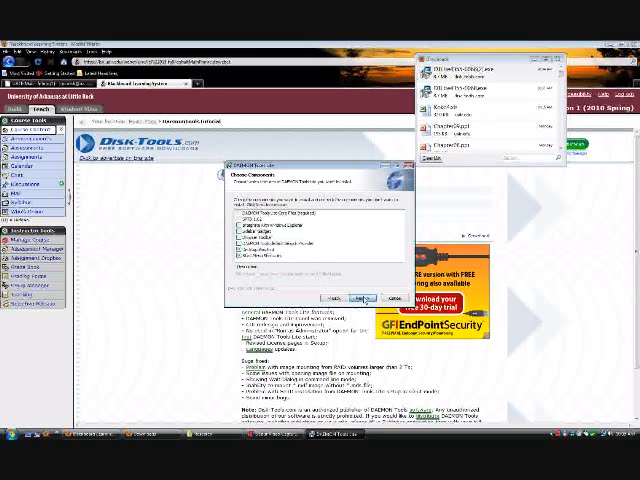
Keep the default components and destination folder and install DAEMON Tools Lite
{"action": "left_click", "coordinate": [356, 298]}
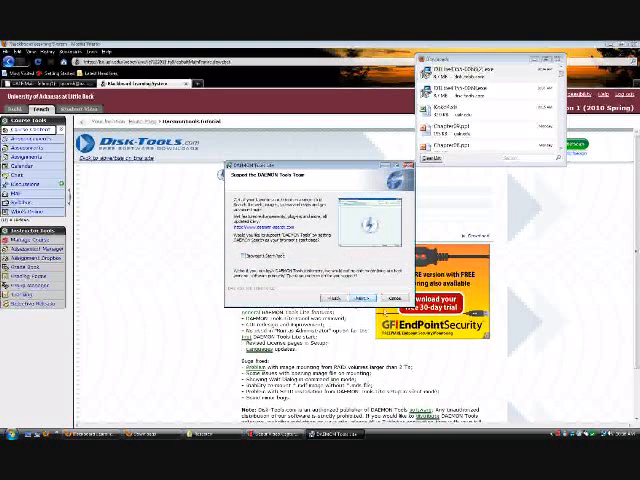
{"action": "left_click", "coordinate": [352, 298]}
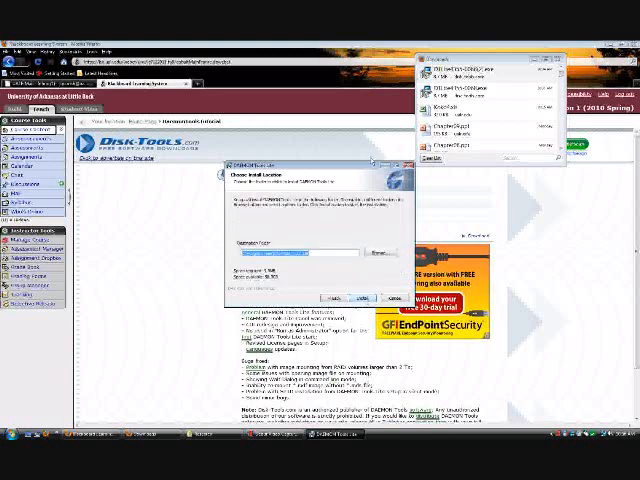
{"action": "left_click", "coordinate": [352, 298]}
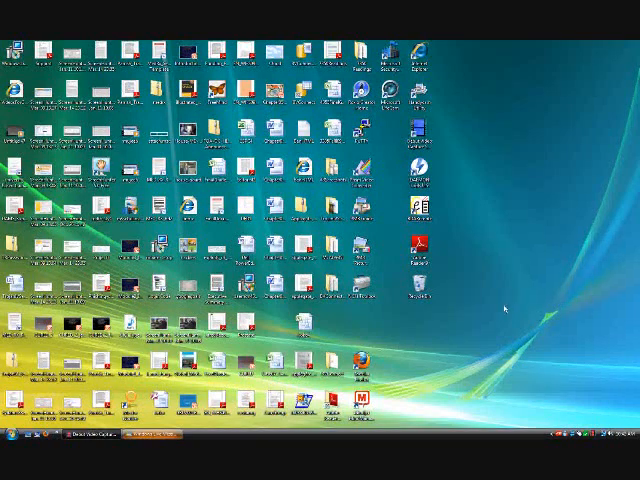
{"action": "mouse_move", "coordinate": [490, 292]}
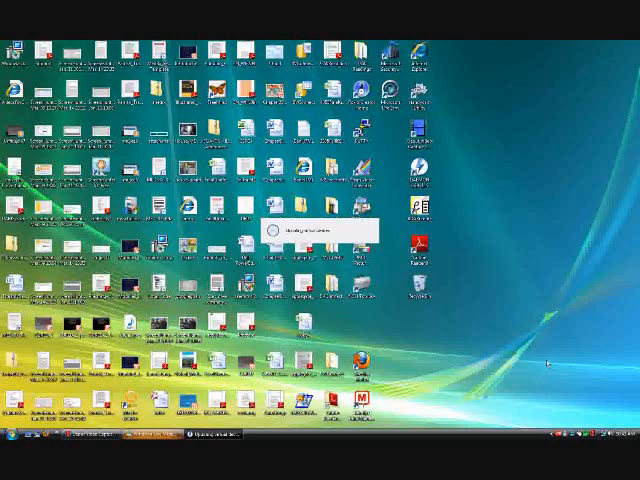
{"action": "mouse_move", "coordinate": [528, 362]}
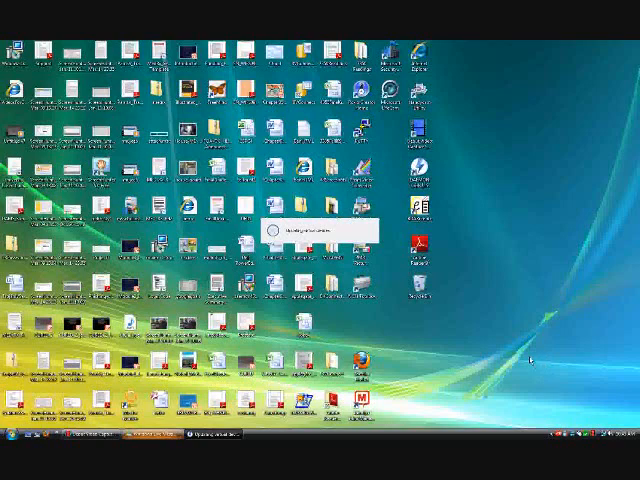
{"action": "mouse_move", "coordinate": [528, 360]}
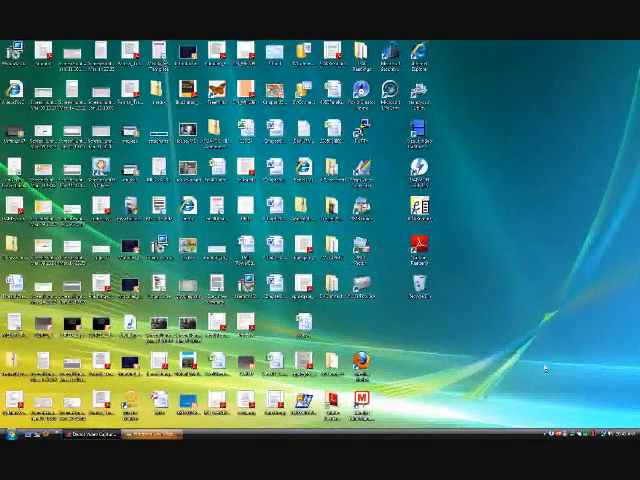
{"action": "mouse_move", "coordinate": [484, 310]}
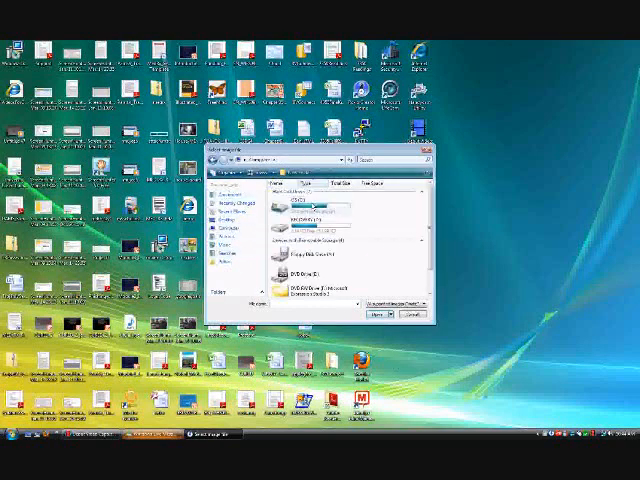
Browse into the drive holding the ISO image in the Select Image File dialog
{"action": "left_click", "coordinate": [304, 204]}
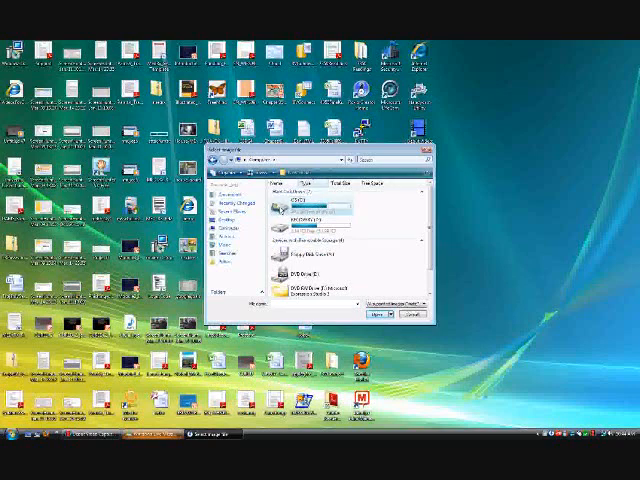
{"action": "double_click", "coordinate": [300, 208]}
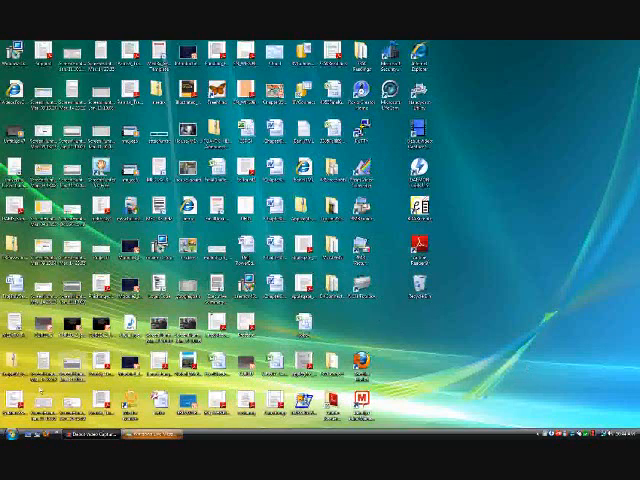
Open Computer from the Start menu to view all drives including the virtual one
{"action": "left_click", "coordinate": [12, 456]}
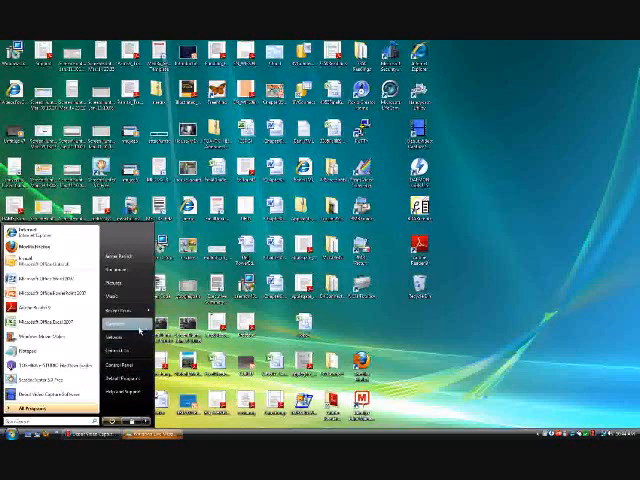
{"action": "left_click", "coordinate": [118, 272]}
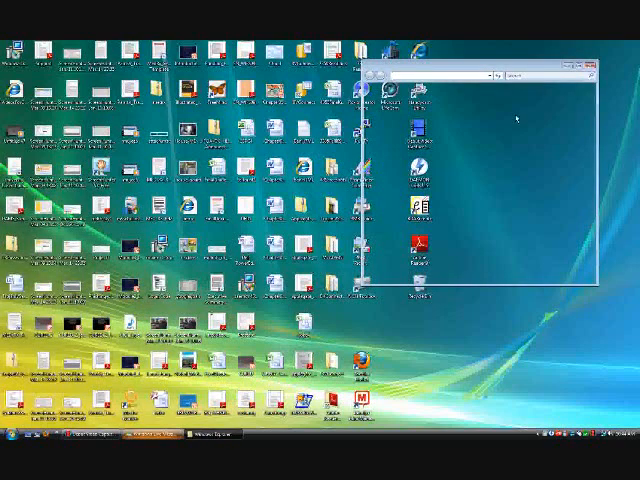